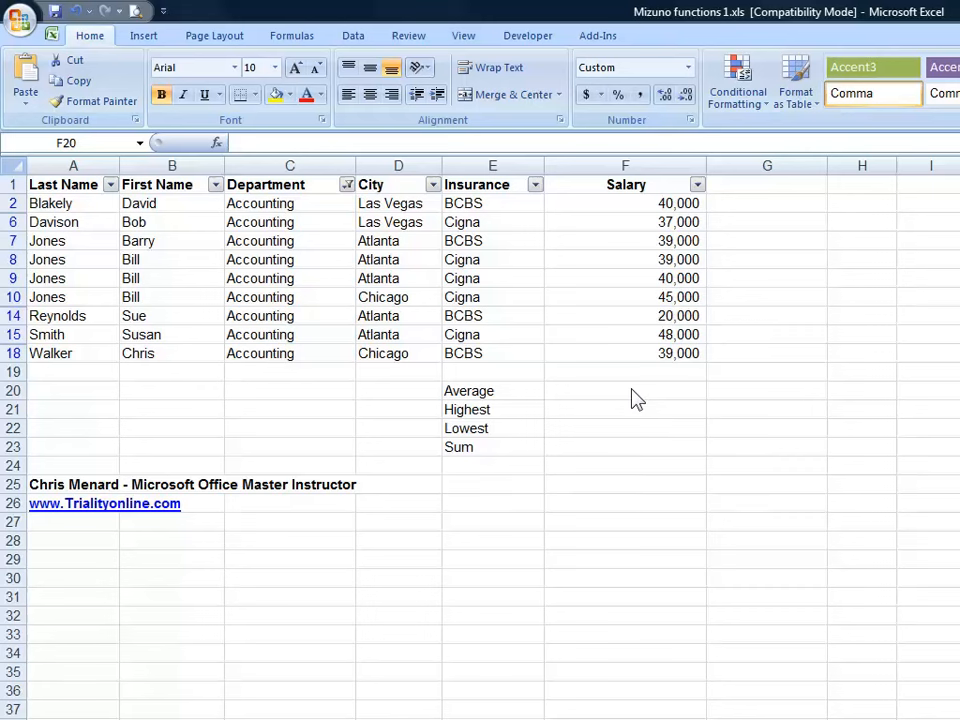
# Step: Filter the Department column so only the Accounting rows remain visible
pyautogui.click(624, 390)
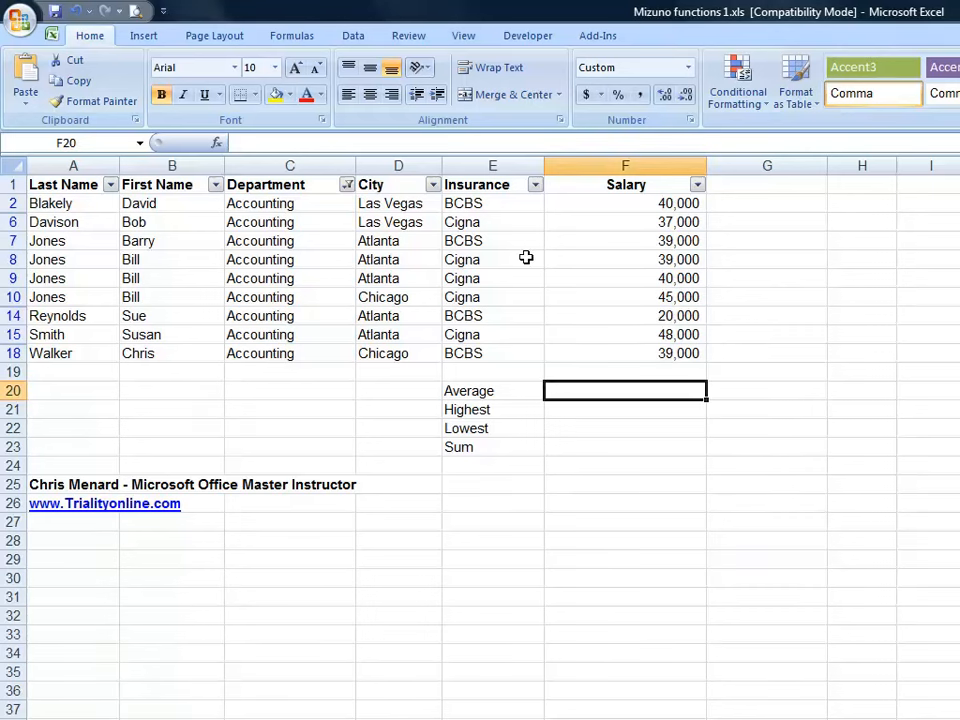
pyautogui.click(492, 260)
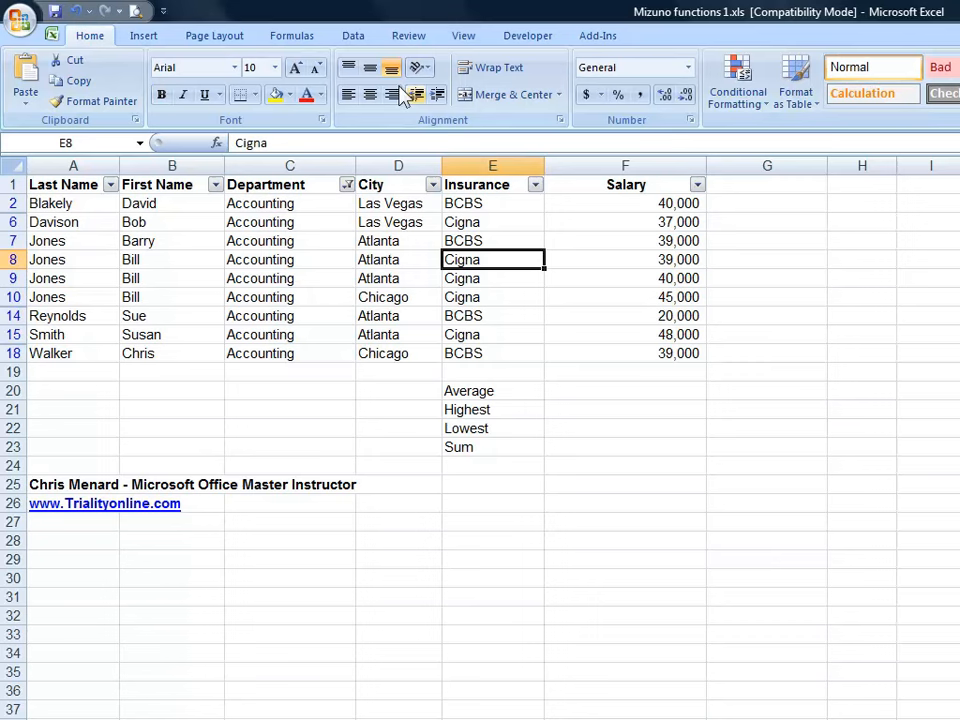
pyautogui.click(352, 36)
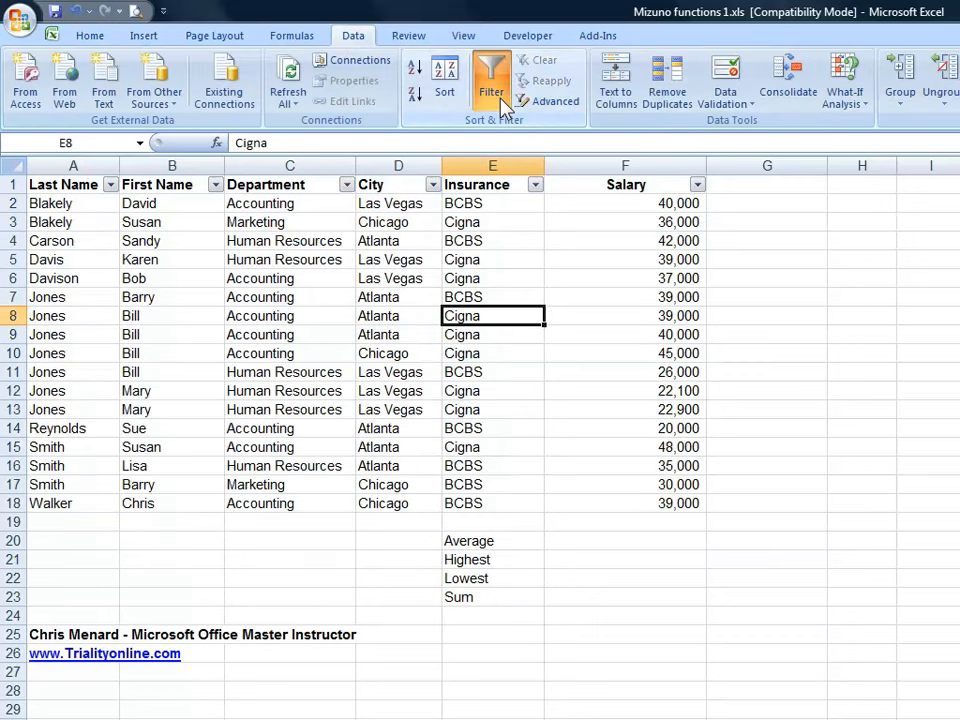
pyautogui.moveTo(628, 190)
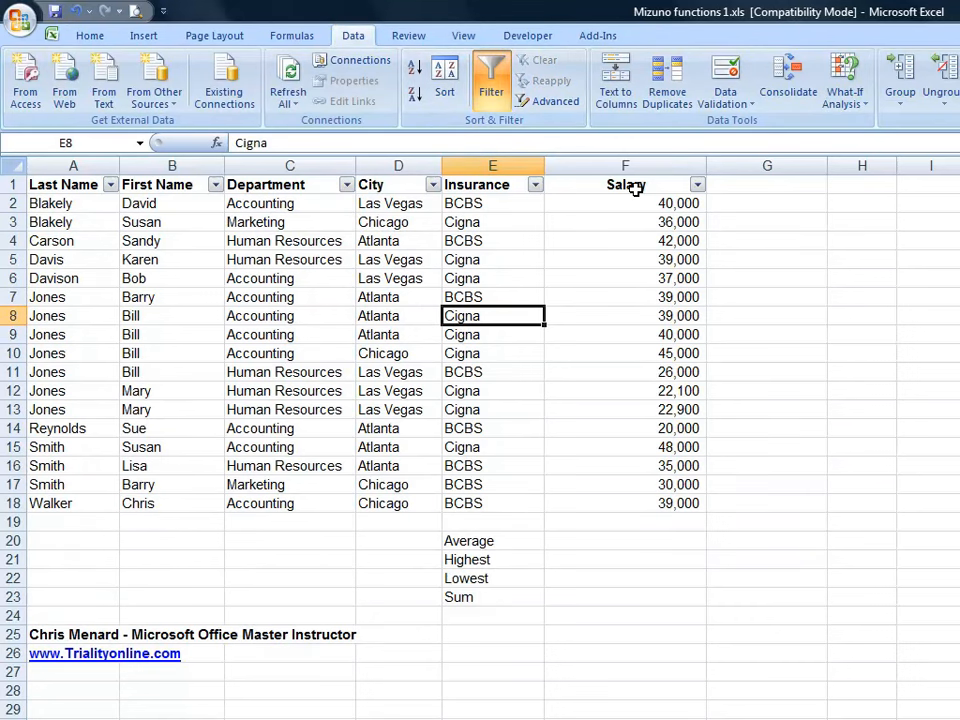
pyautogui.click(348, 184)
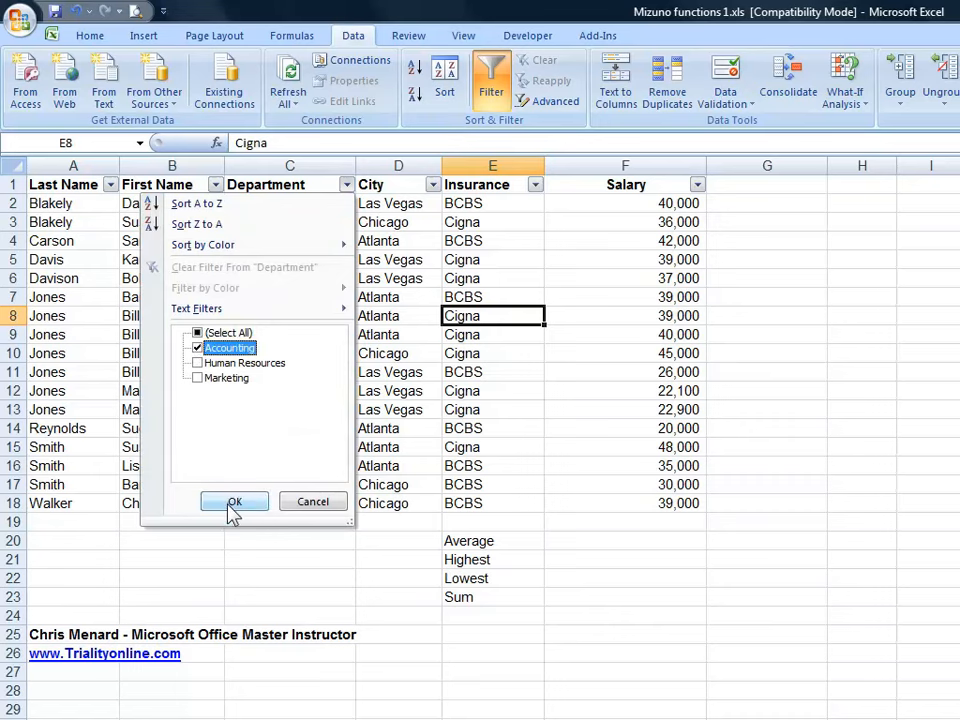
pyautogui.click(232, 500)
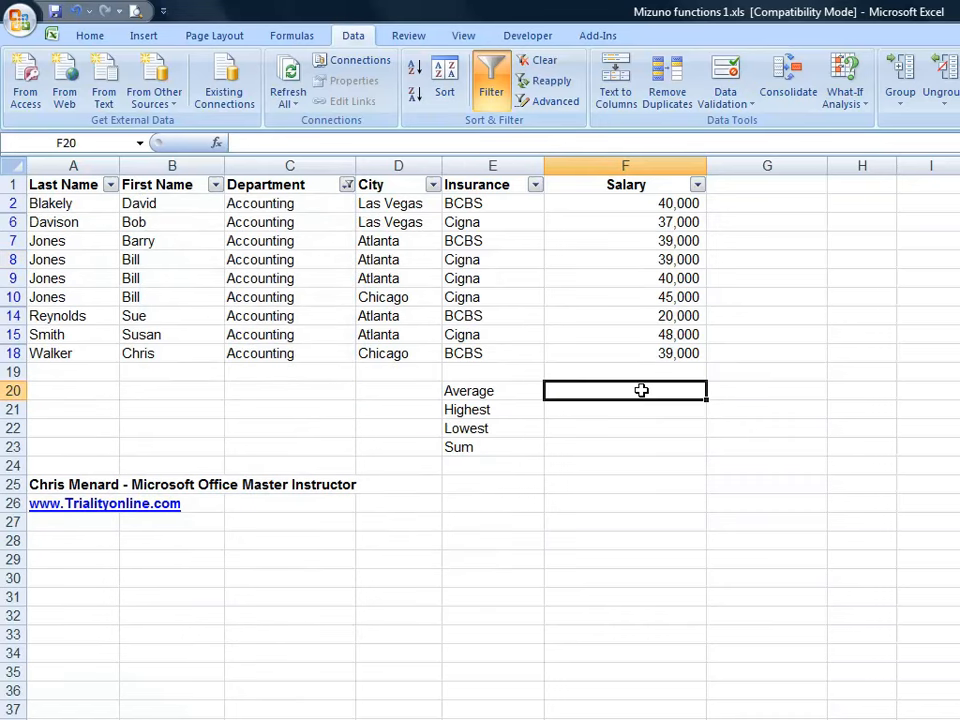
# Step: Enter =SUBTOTAL(1,F2:F19) in F20, giving 38,556 for the visible Accounting salaries
pyautogui.write('=')
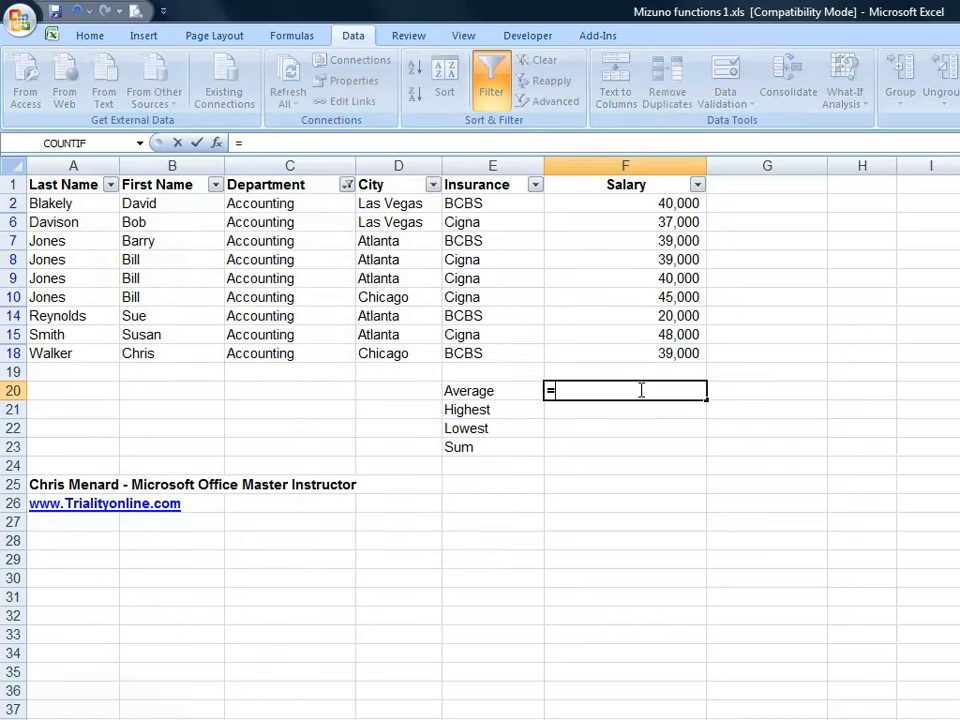
pyautogui.write('sub')
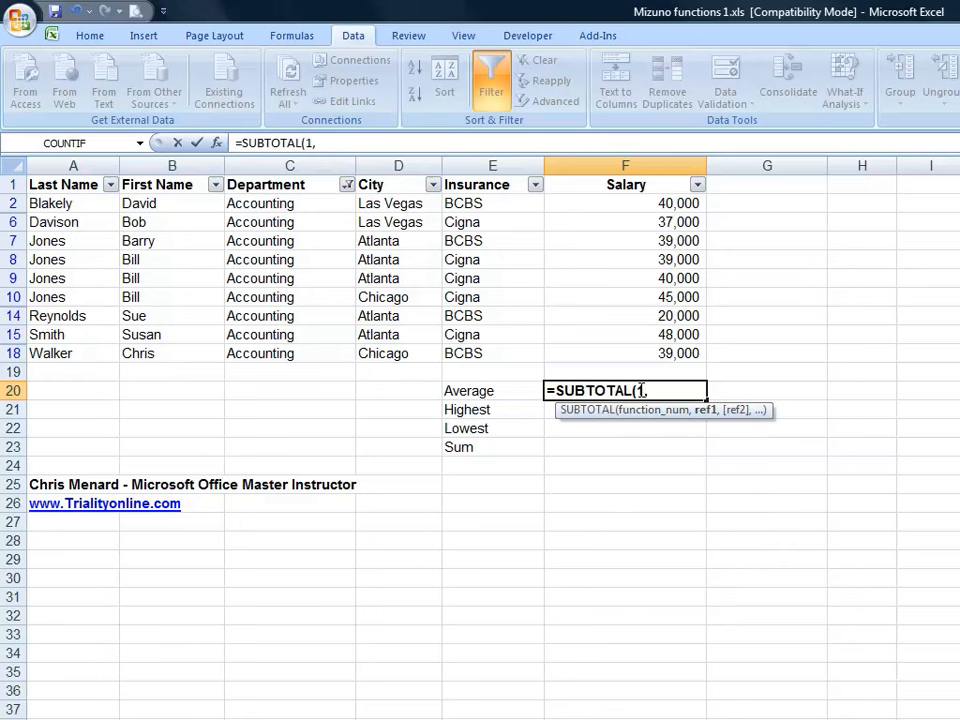
pyautogui.click(624, 204)
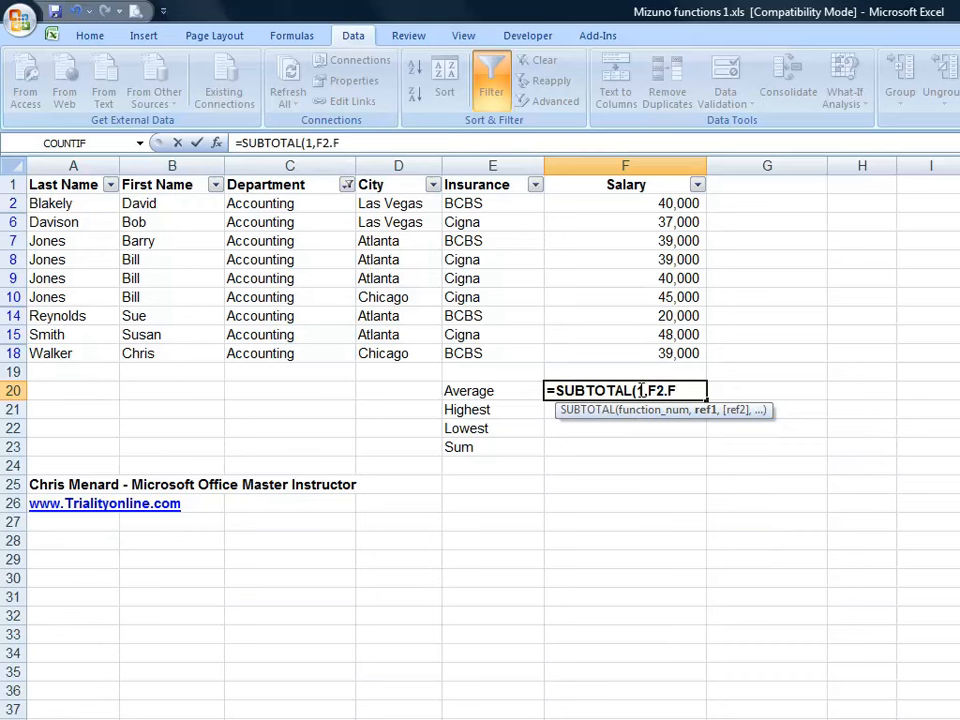
pyautogui.click(624, 370)
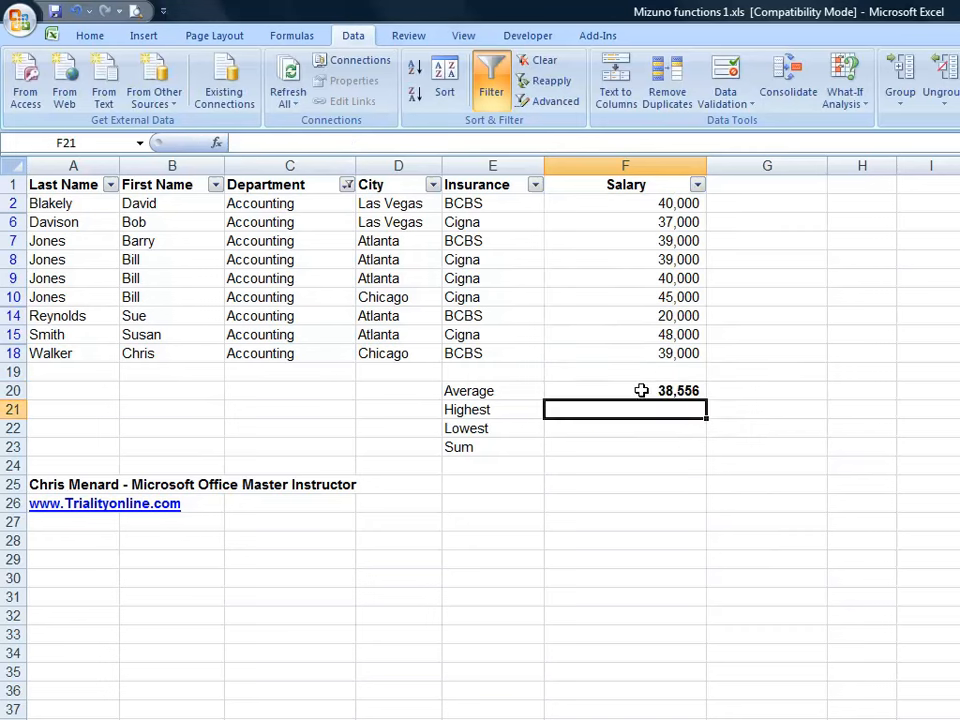
# Step: Enter =SUBTOTAL(4,F2:F19) in F21 for the highest visible salary
pyautogui.write('=')
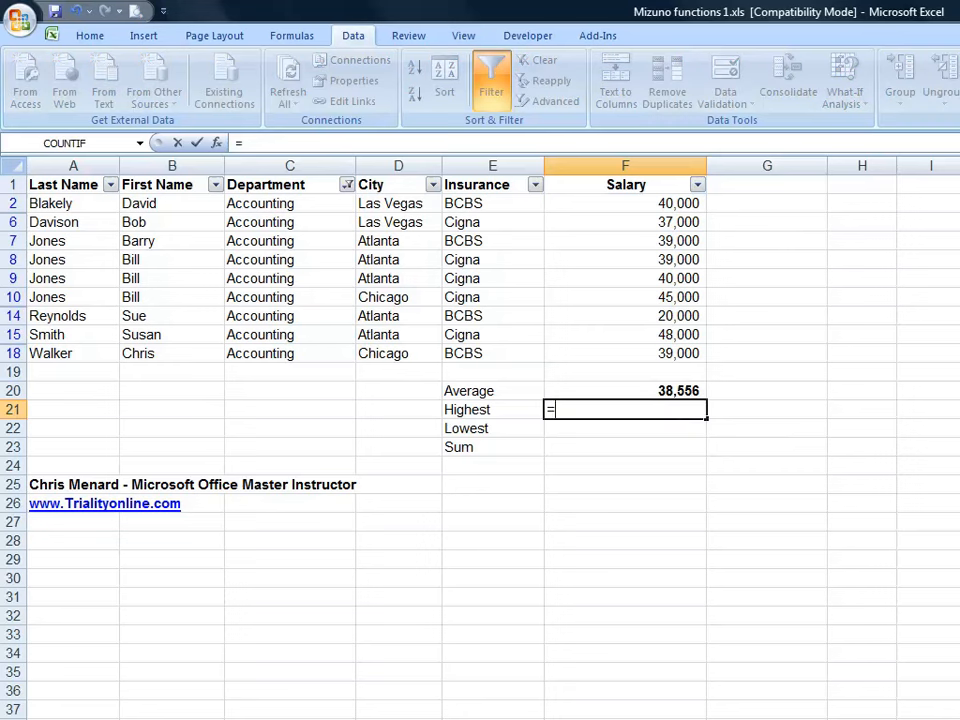
pyautogui.write('=SUBTOTAL(4,')
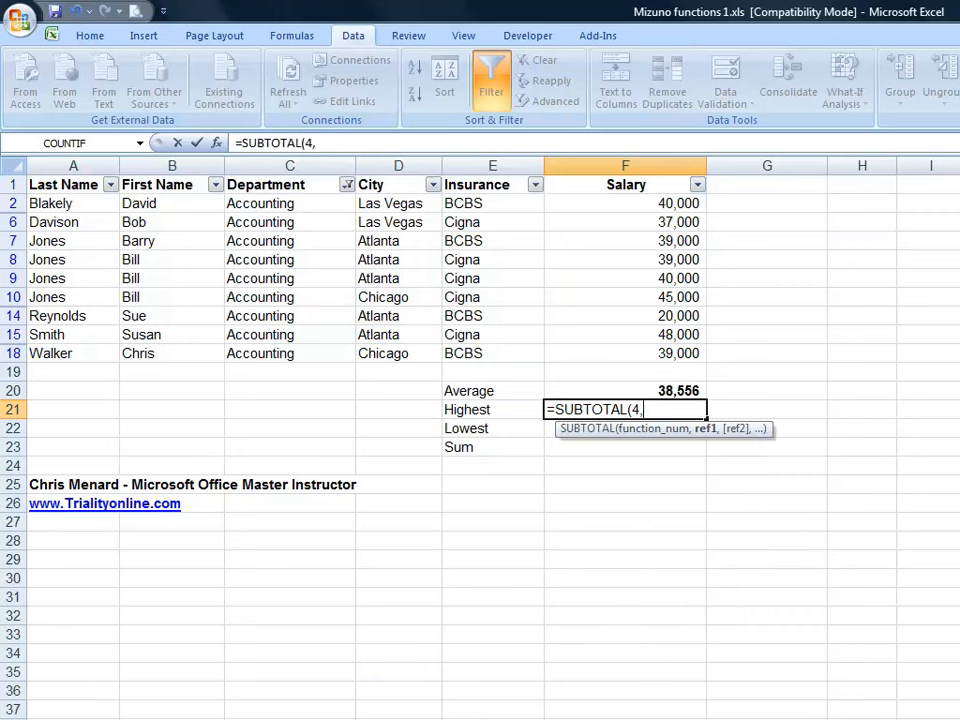
pyautogui.write('f')
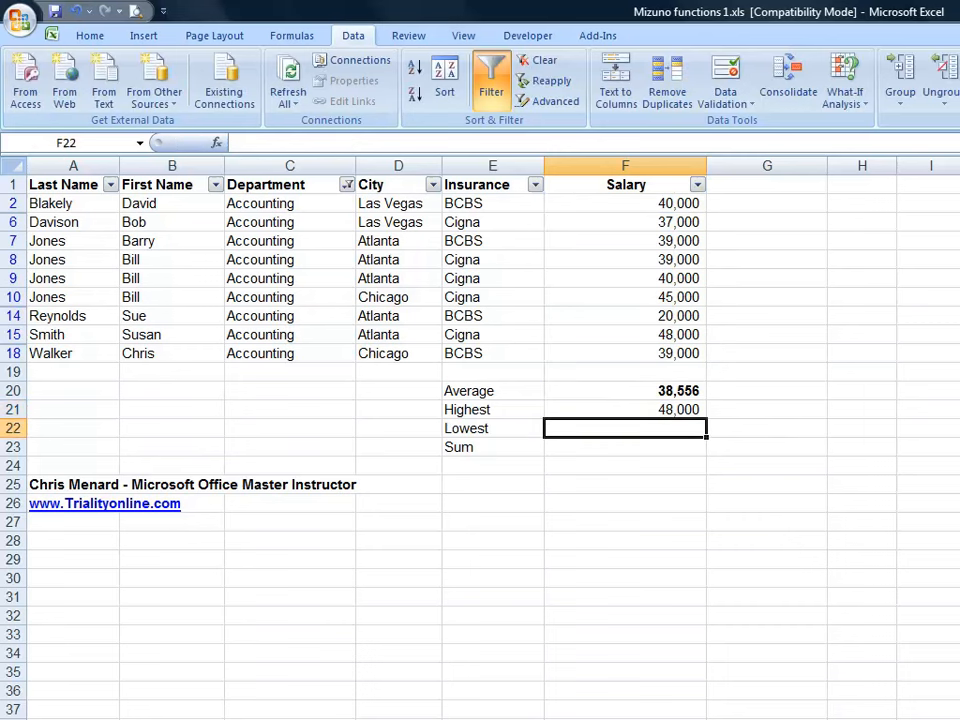
pyautogui.moveTo(88, 612)
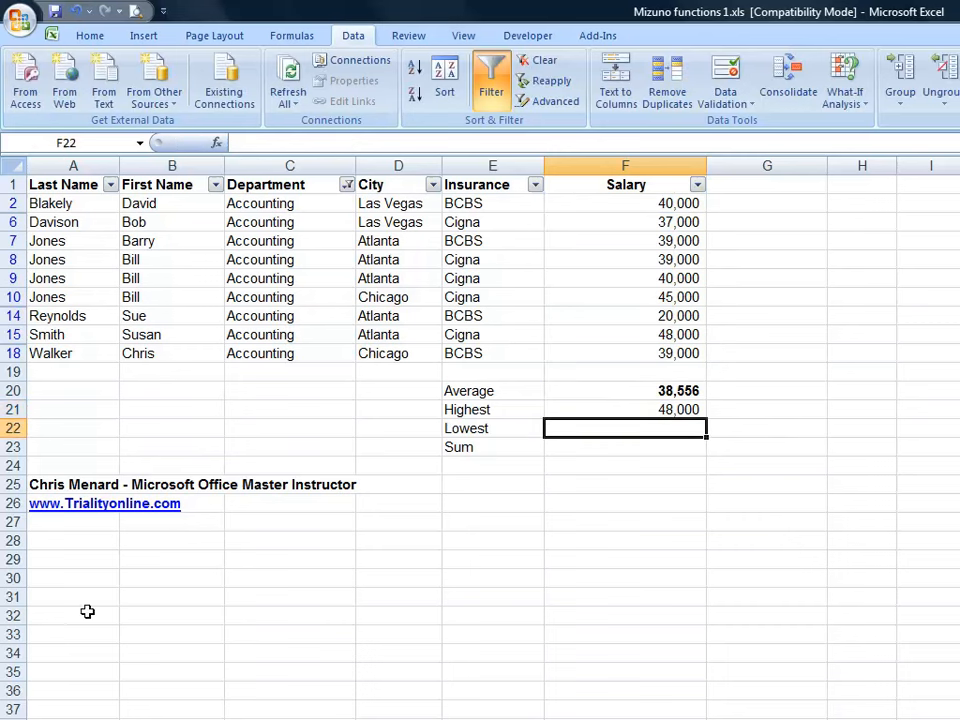
pyautogui.click(624, 334)
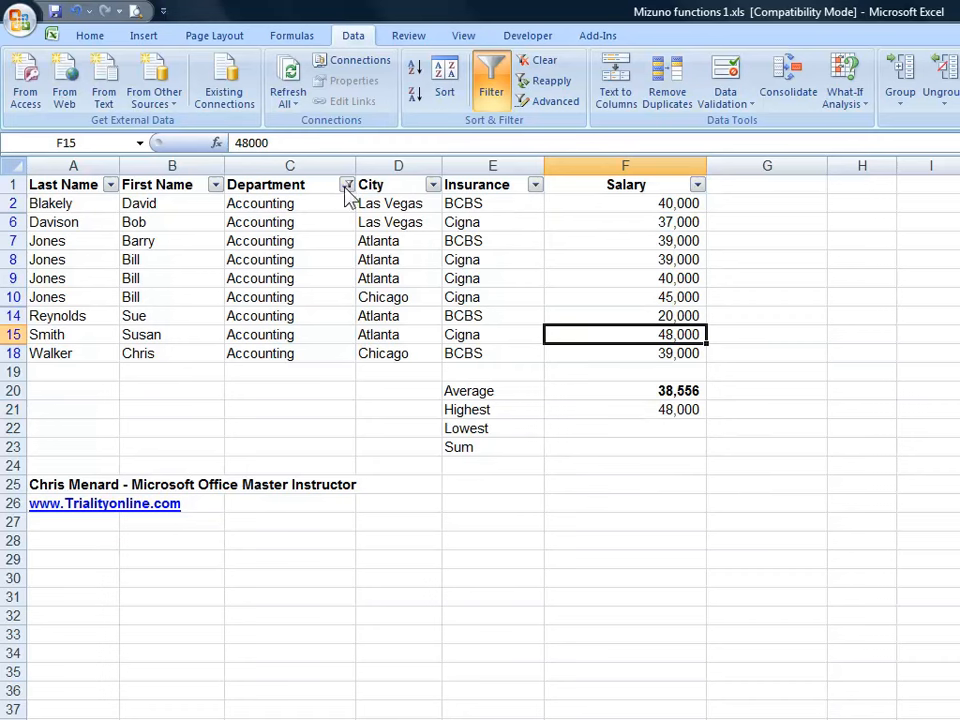
# Step: Refilter Department to Human Resources, updating results to 31,167 and 42,000
pyautogui.click(348, 184)
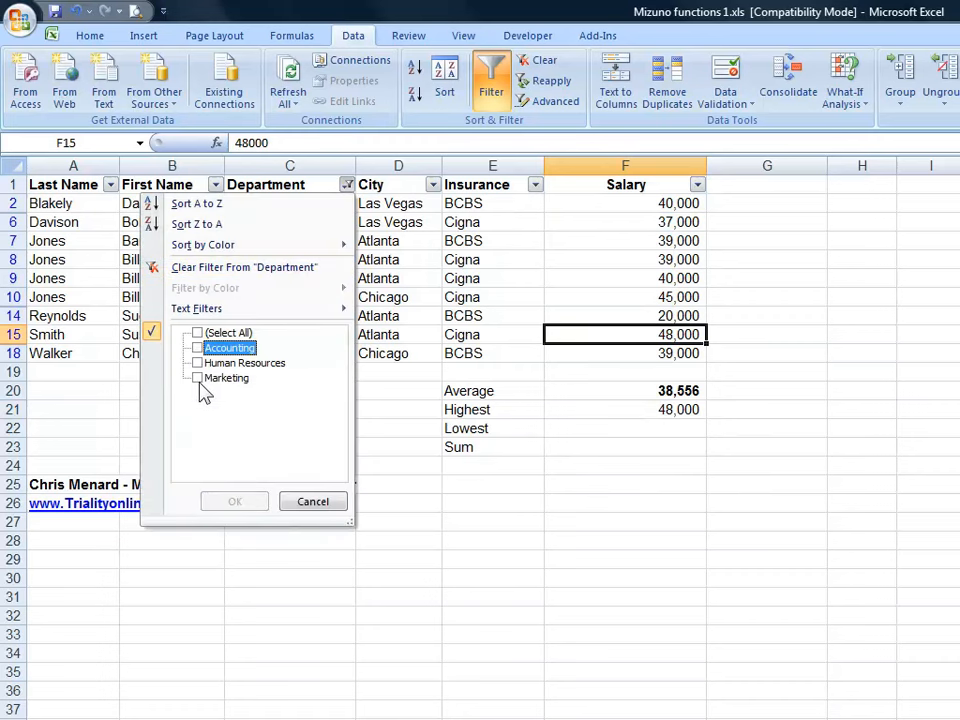
pyautogui.click(196, 362)
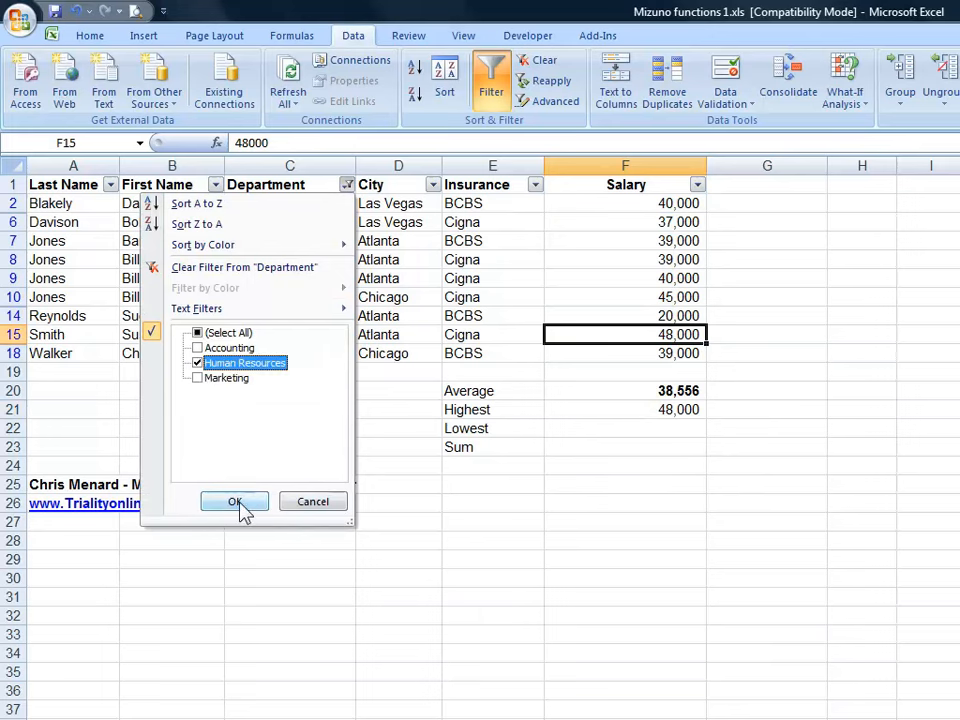
pyautogui.click(234, 500)
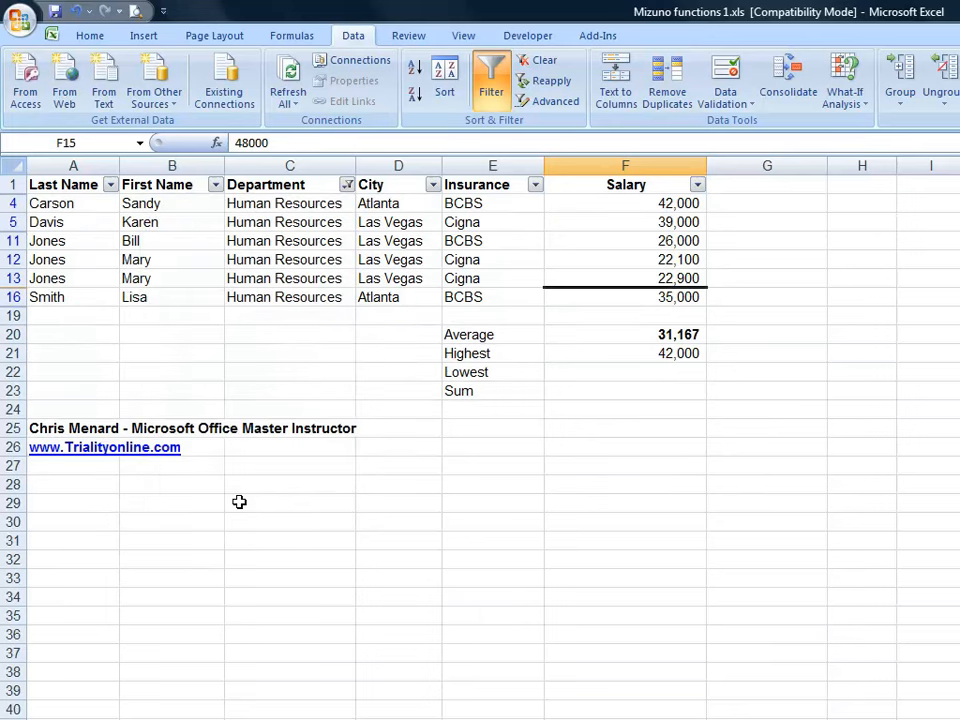
pyautogui.click(624, 334)
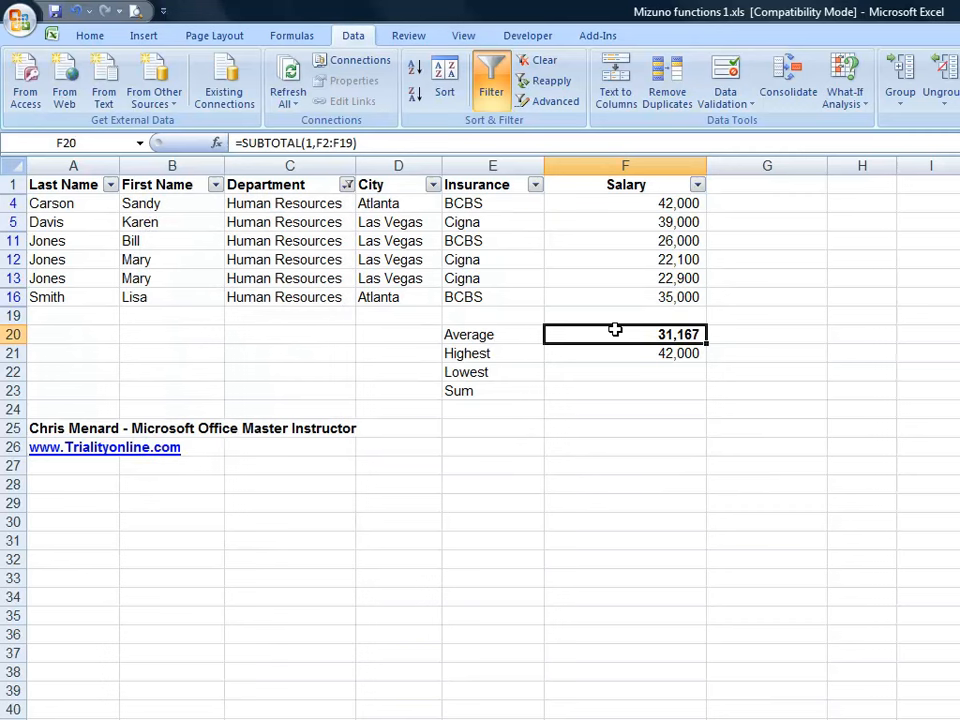
pyautogui.click(624, 352)
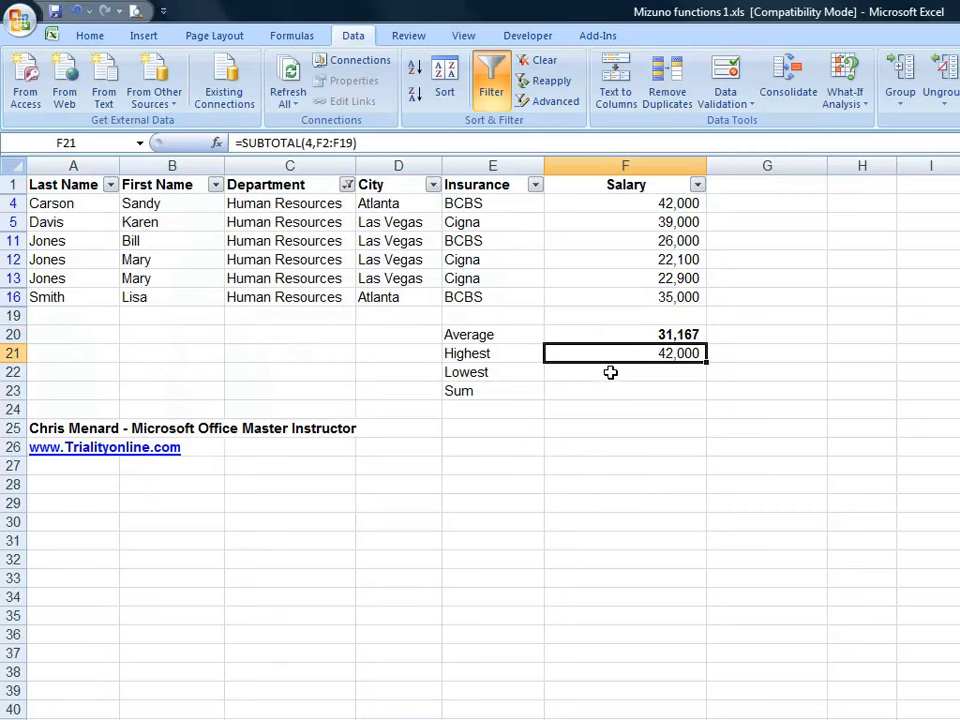
pyautogui.moveTo(500, 400)
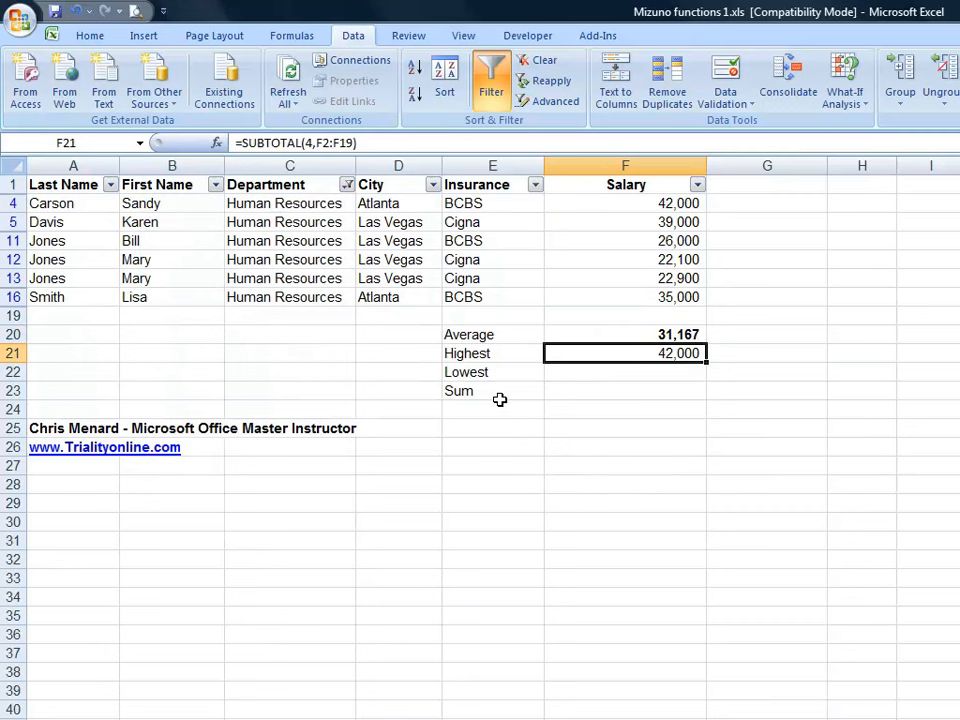
pyautogui.click(624, 372)
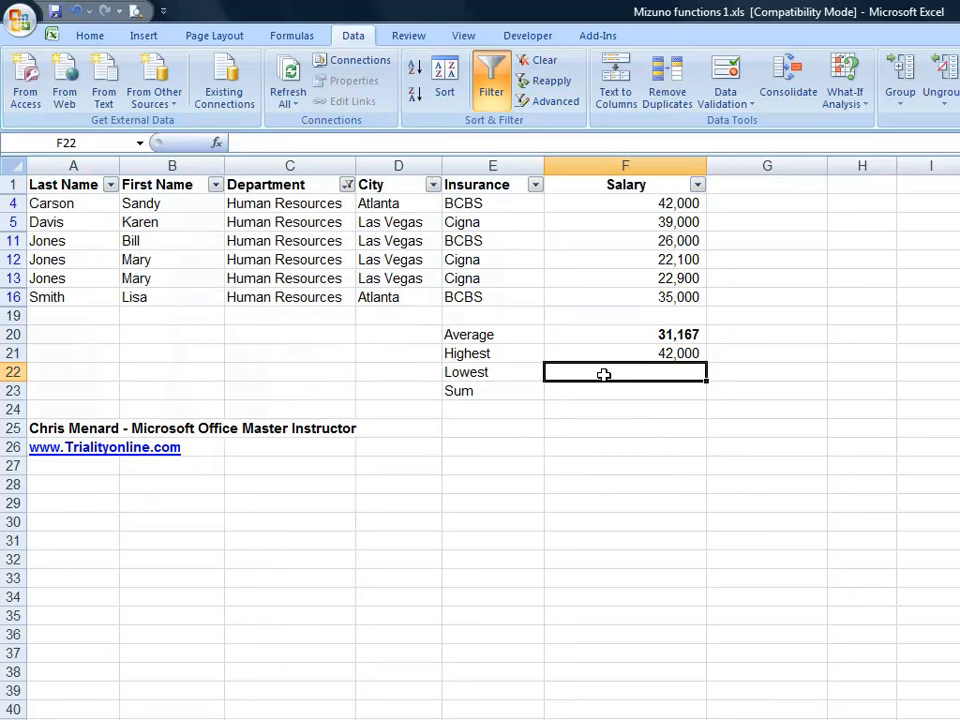